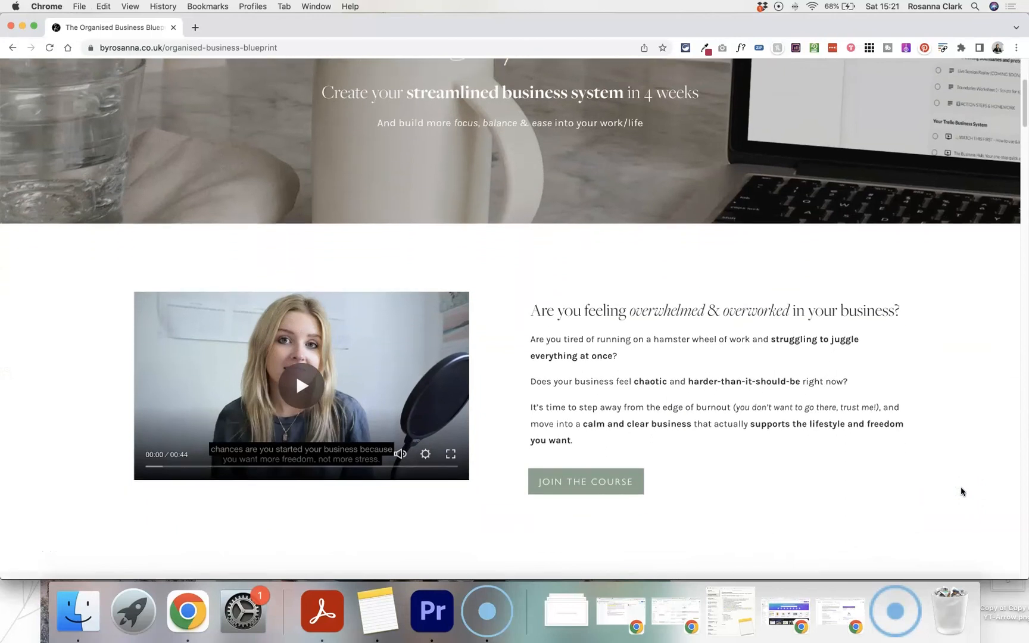
{"action": "scroll", "scroll_direction": "down", "scroll_amount": 3}
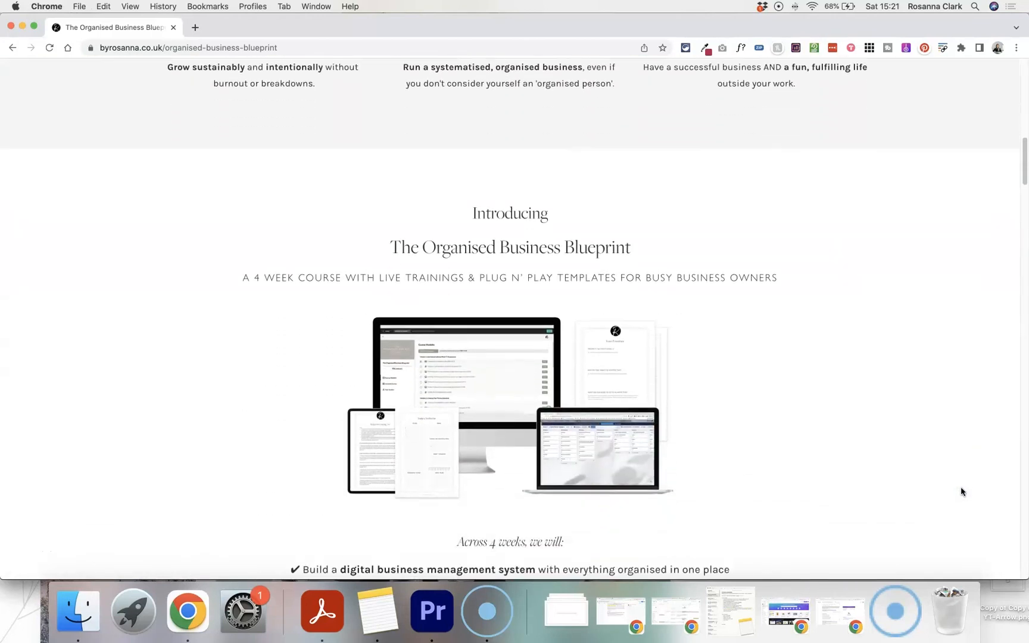
{"action": "scroll", "scroll_direction": "down", "scroll_amount": 3}
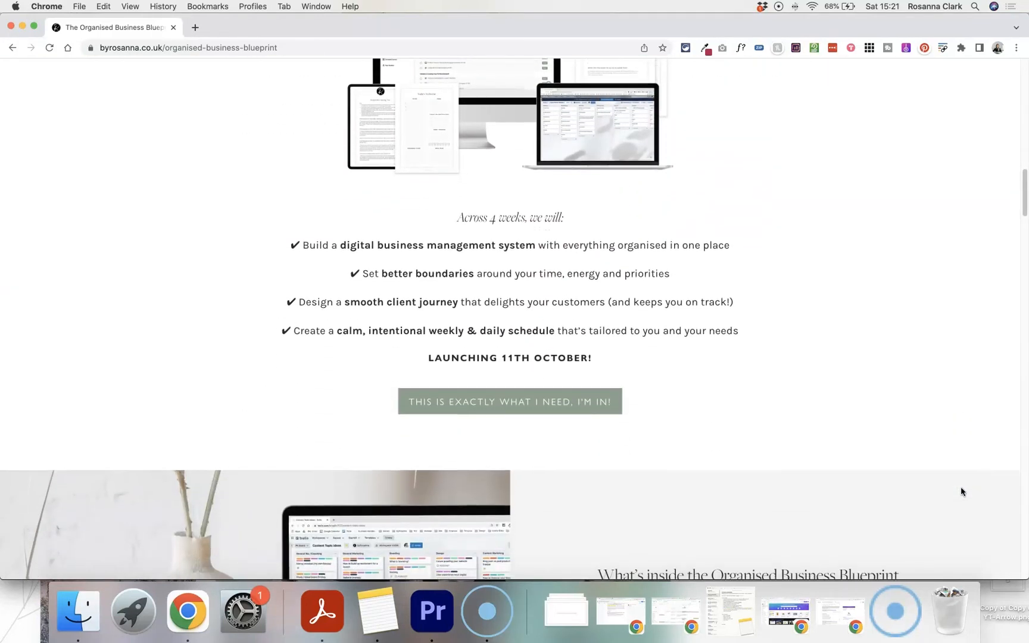